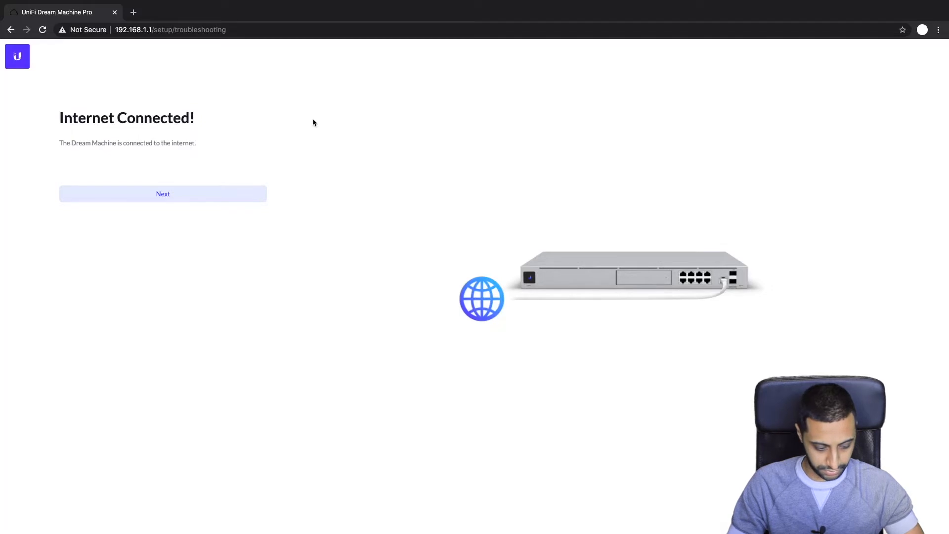
mouse_move(210, 208)
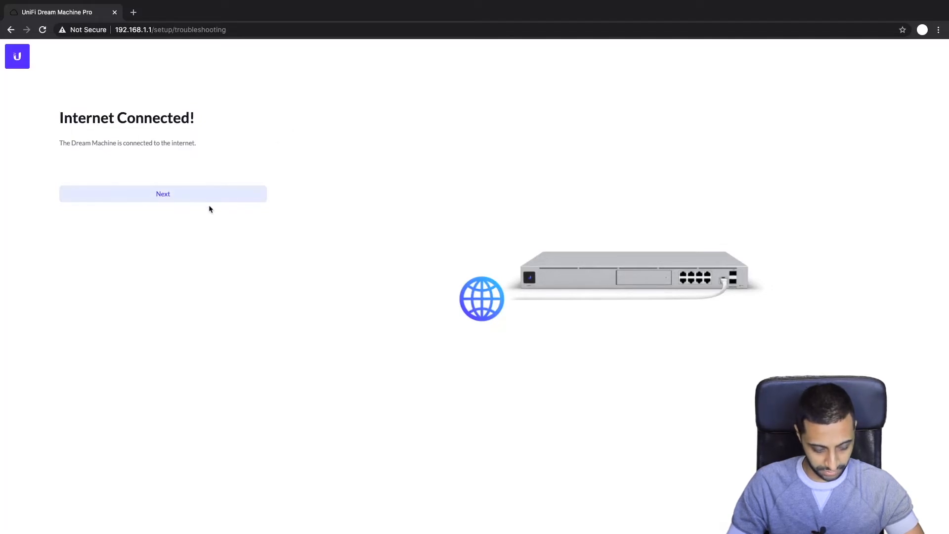
Replace the UDMPRO device name, accept the Terms of Service and EULA, and continue
left_click(163, 194)
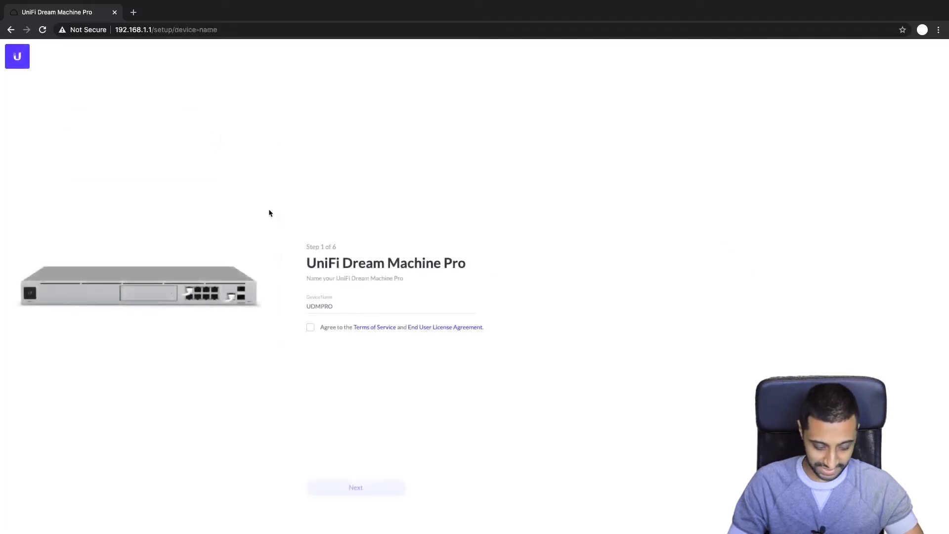
double_click(318, 305)
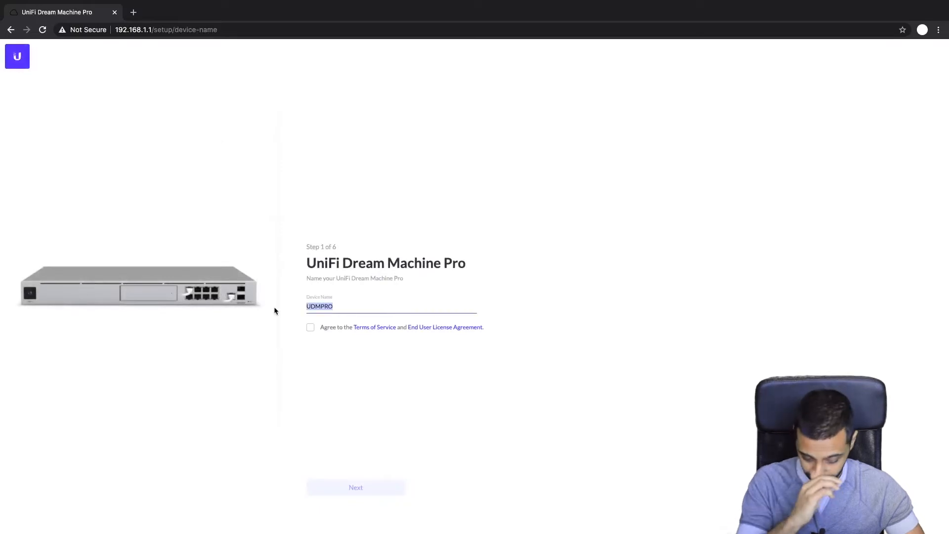
key("Backspace")
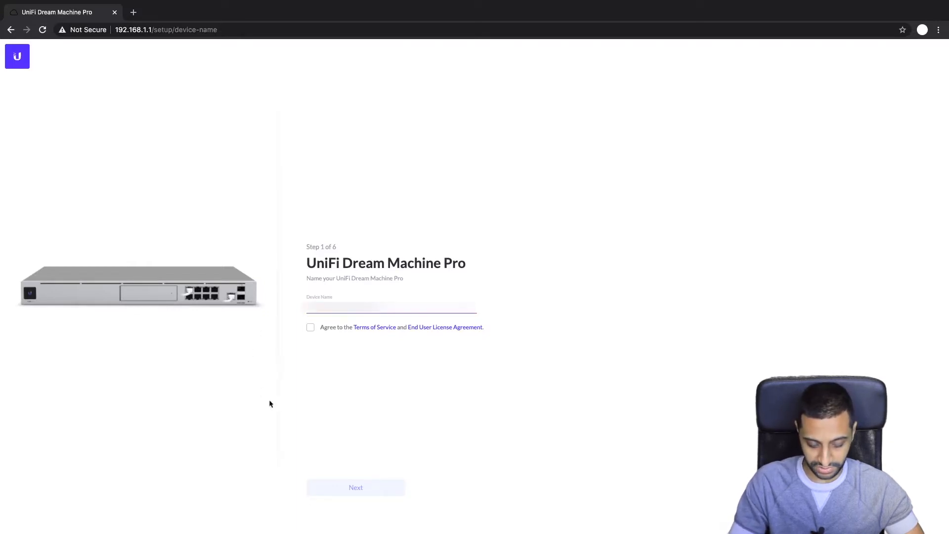
left_click(310, 326)
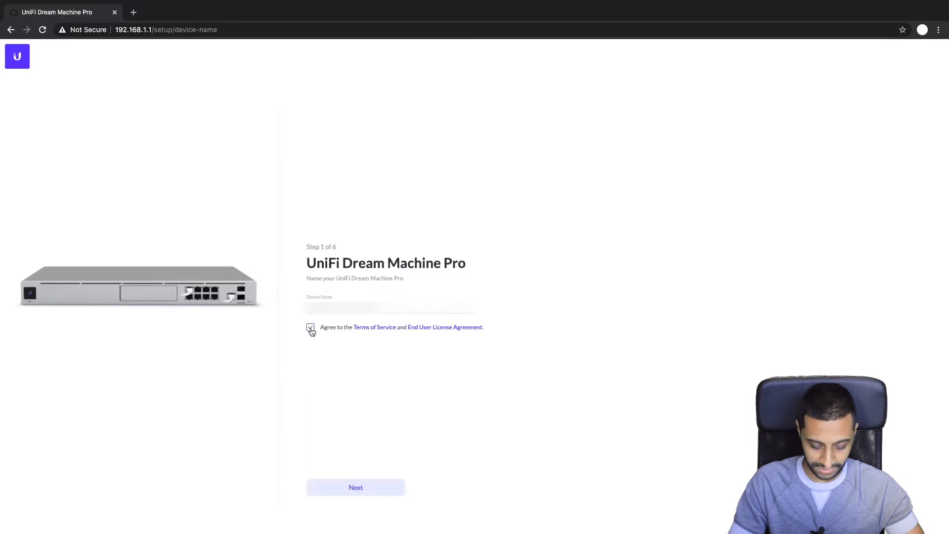
left_click(355, 487)
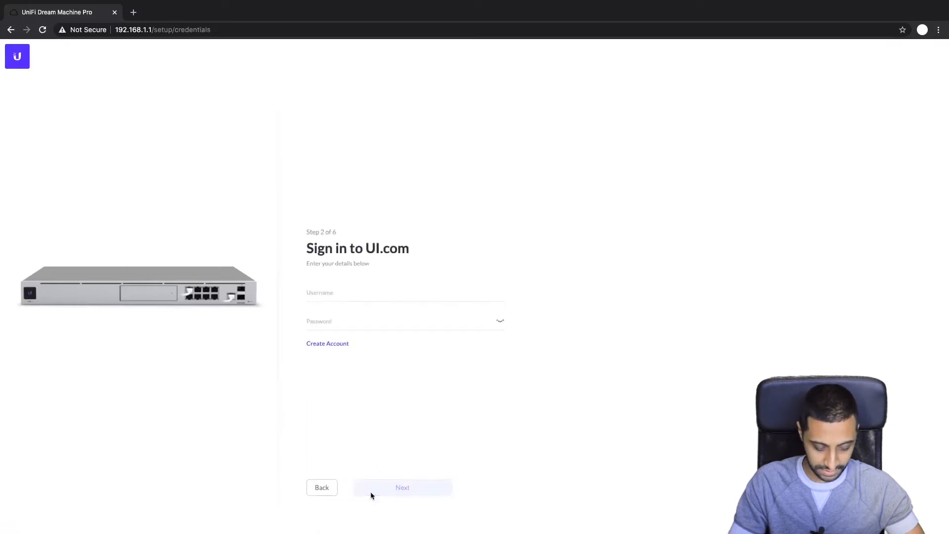
Enter the UI.com username and password and submit the sign-in
left_click(405, 293)
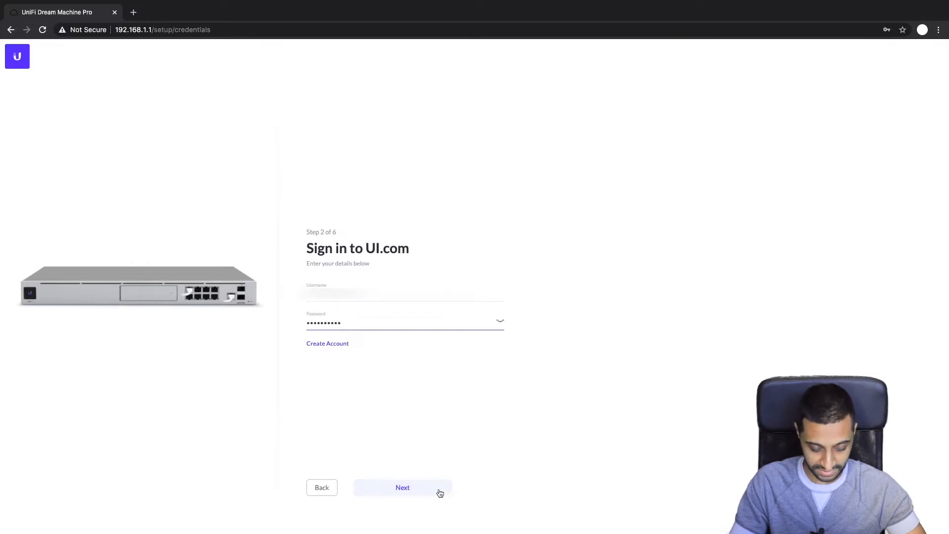
left_click(402, 488)
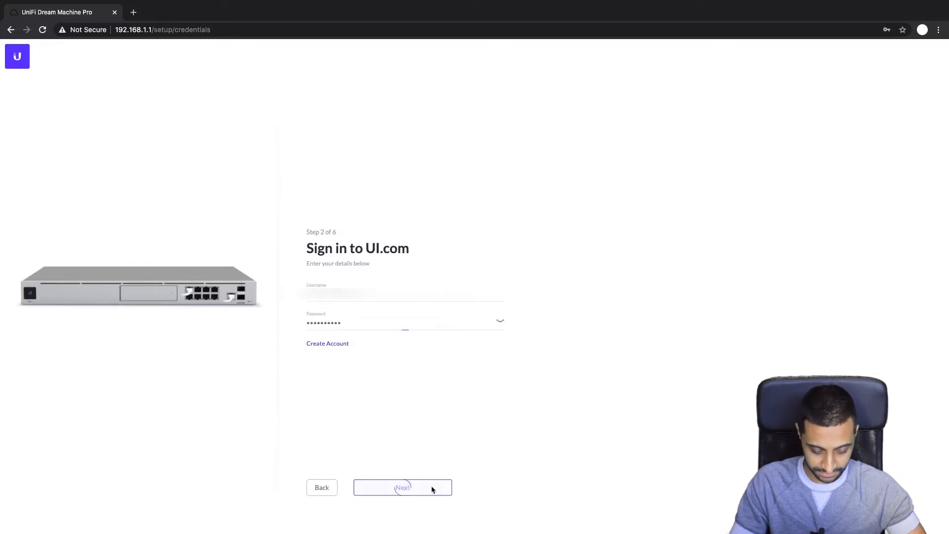
left_click(403, 487)
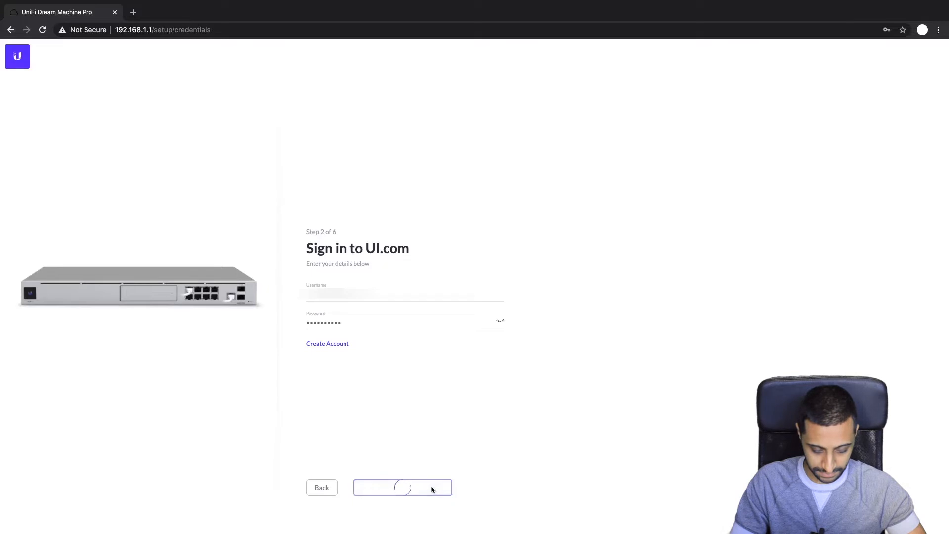
left_click(402, 488)
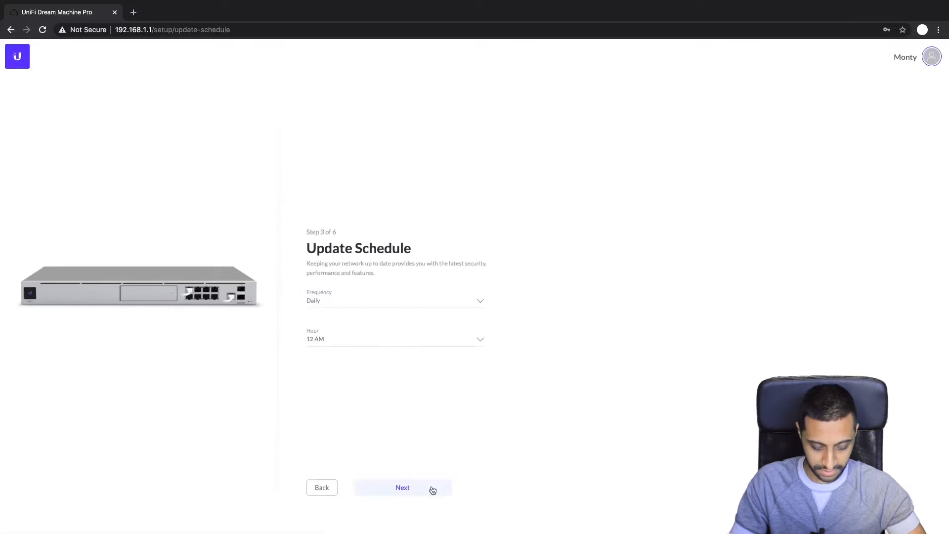
mouse_move(415, 478)
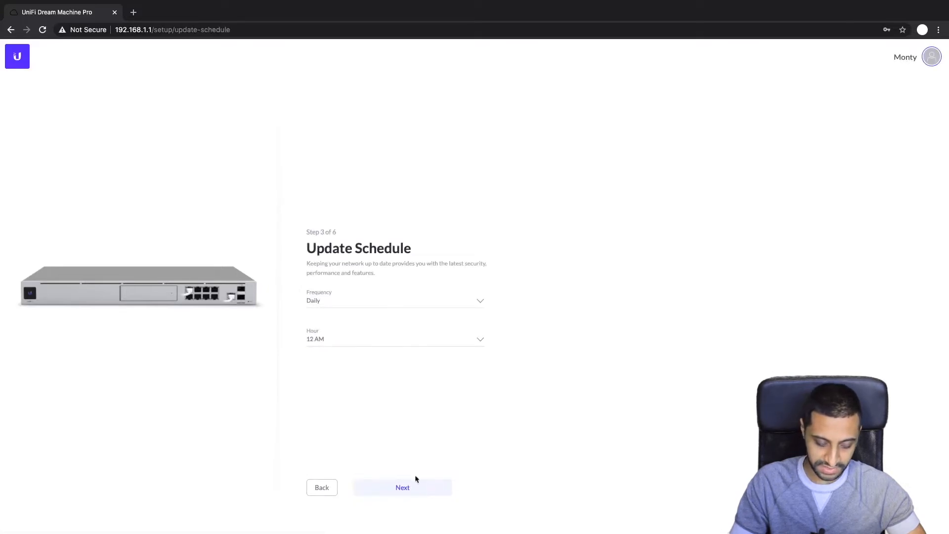
Choose 2 AM in the Hour dropdown with Daily update frequency
left_click(394, 338)
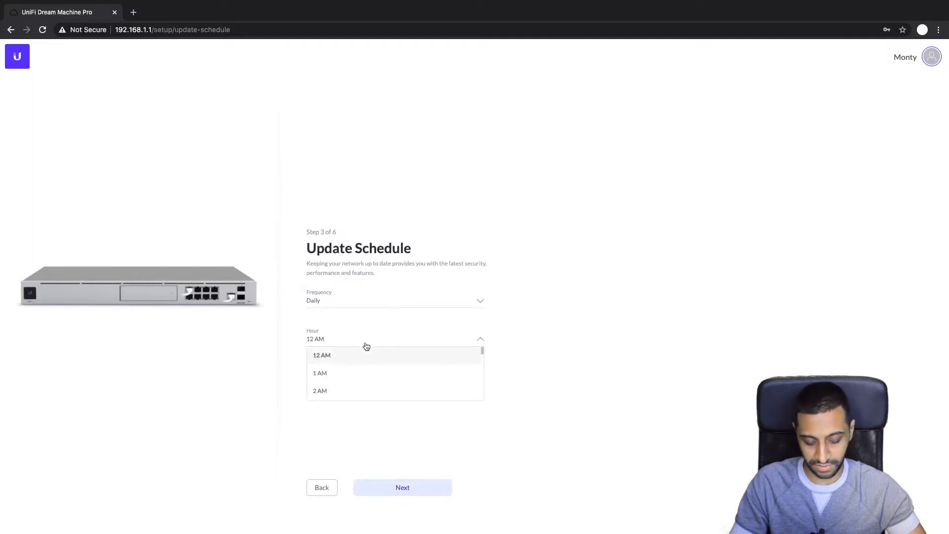
left_click(320, 390)
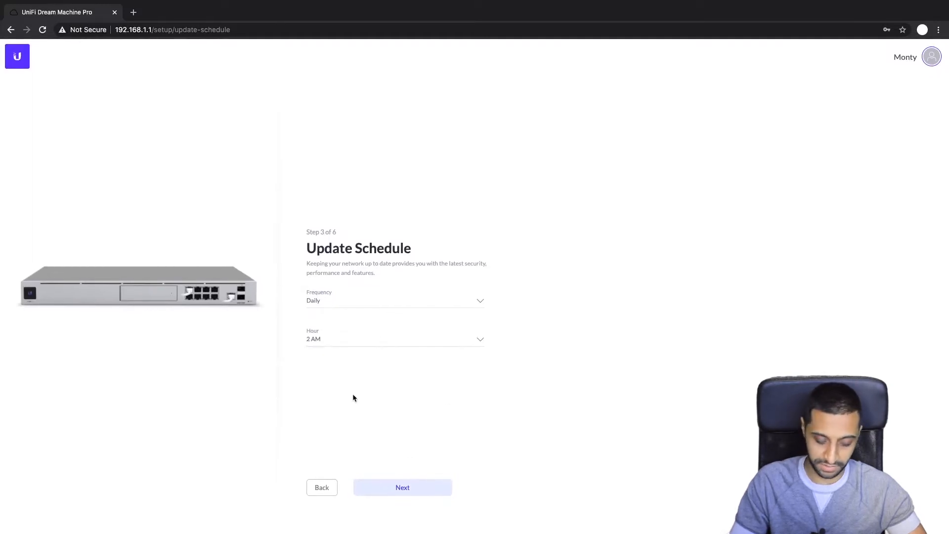
left_click(395, 338)
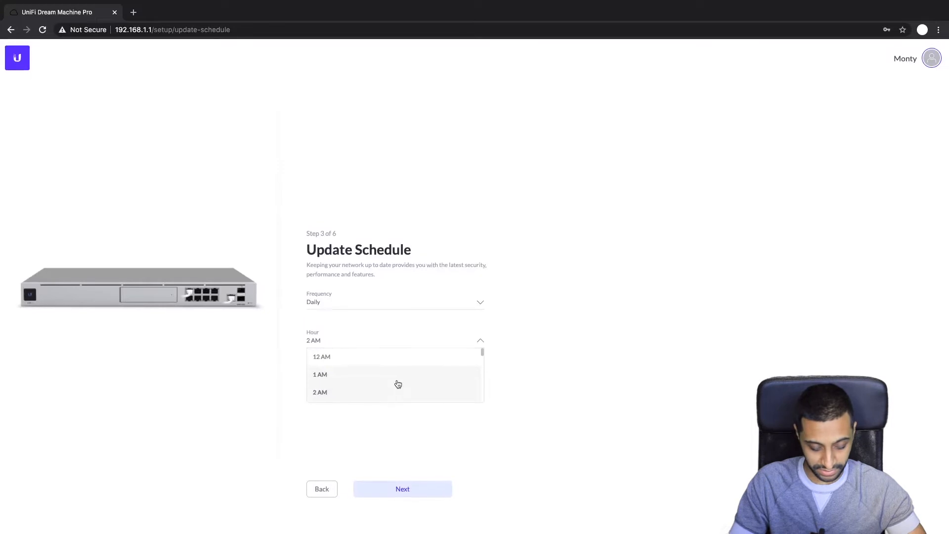
scroll("down", 3)
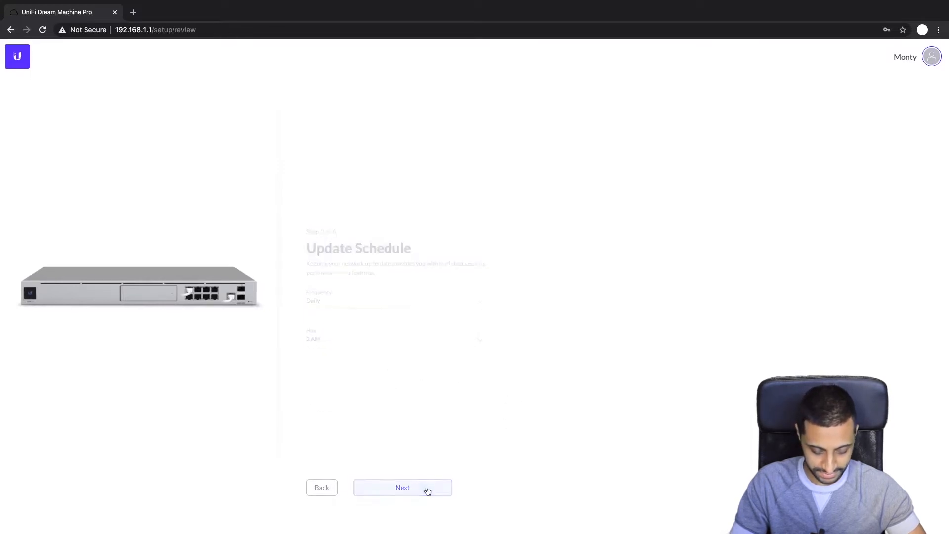
Continue to the Review step and confirm the reviewed setup settings
left_click(402, 487)
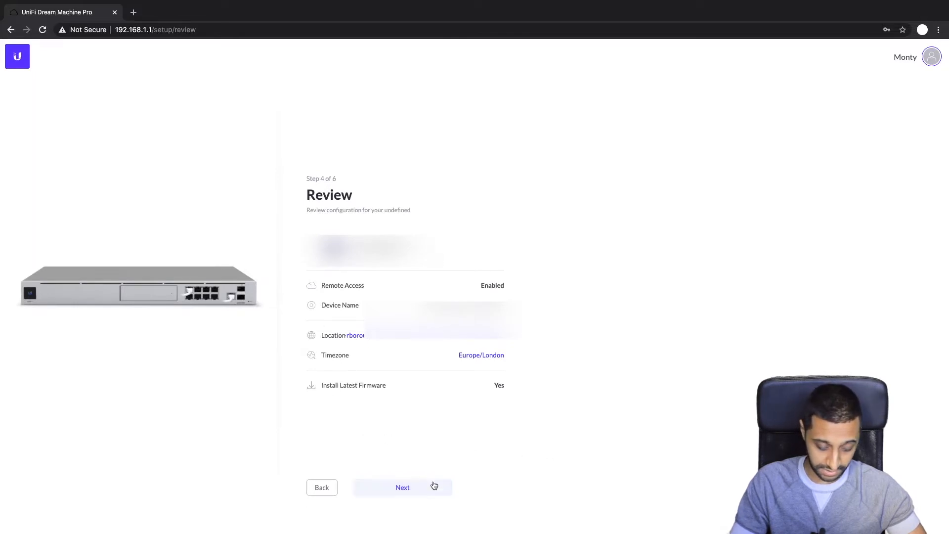
left_click(401, 487)
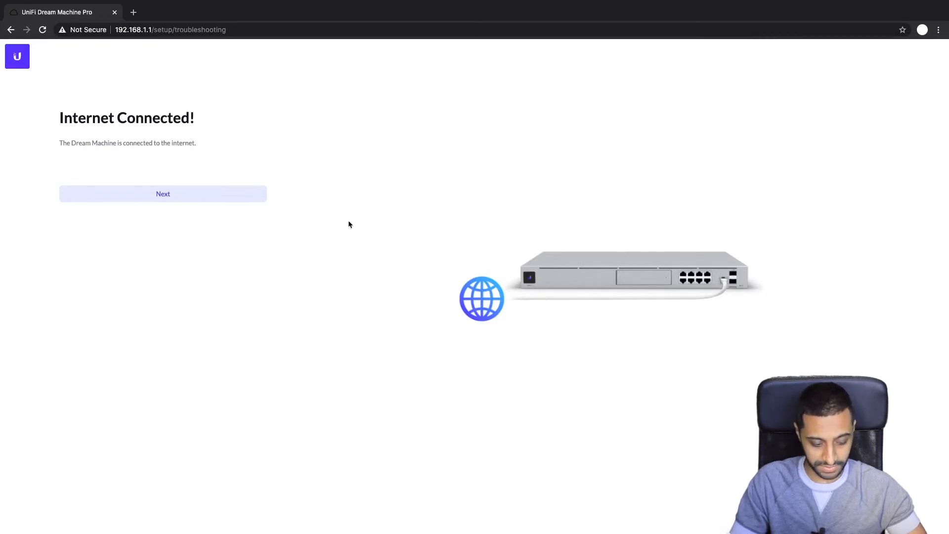
mouse_move(269, 294)
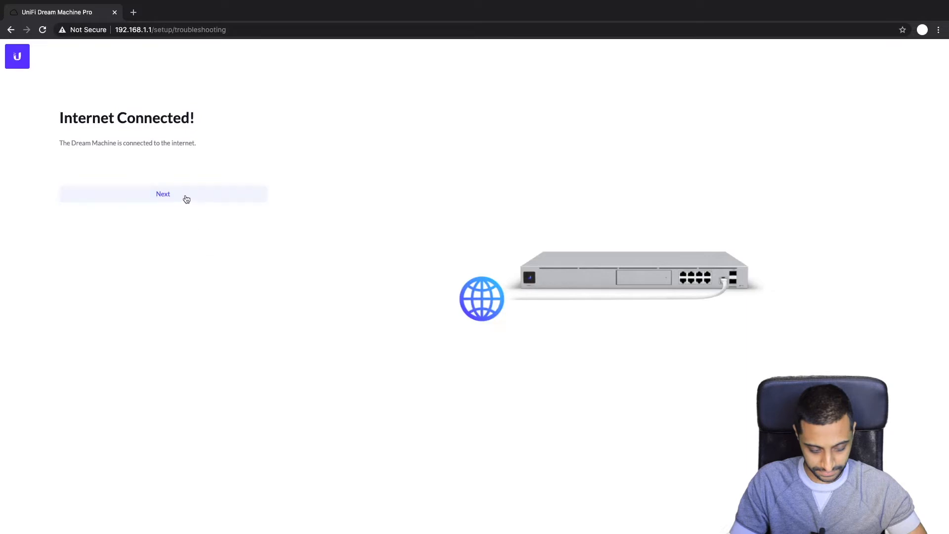
Rerun the failed internet test, getting 52 Mbps down and 19 up, and finish setup
left_click(162, 194)
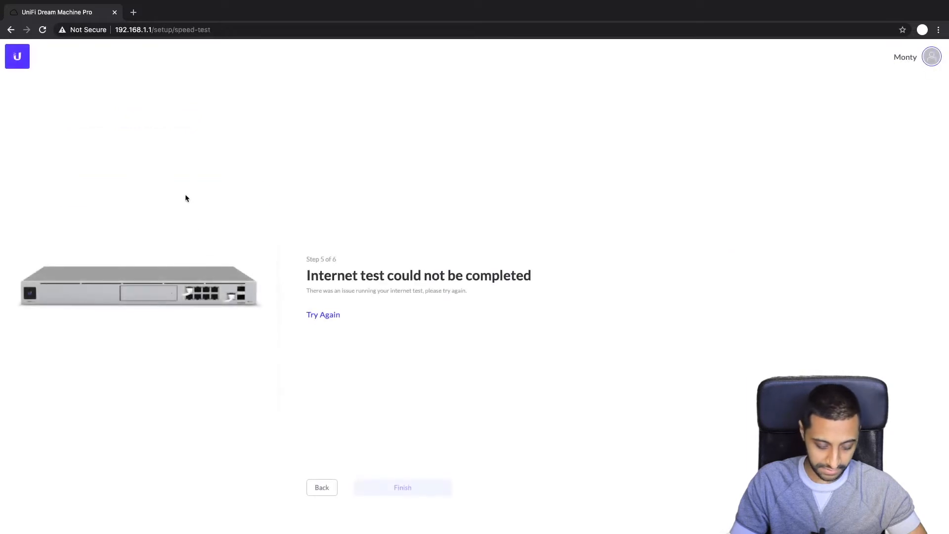
left_click(323, 314)
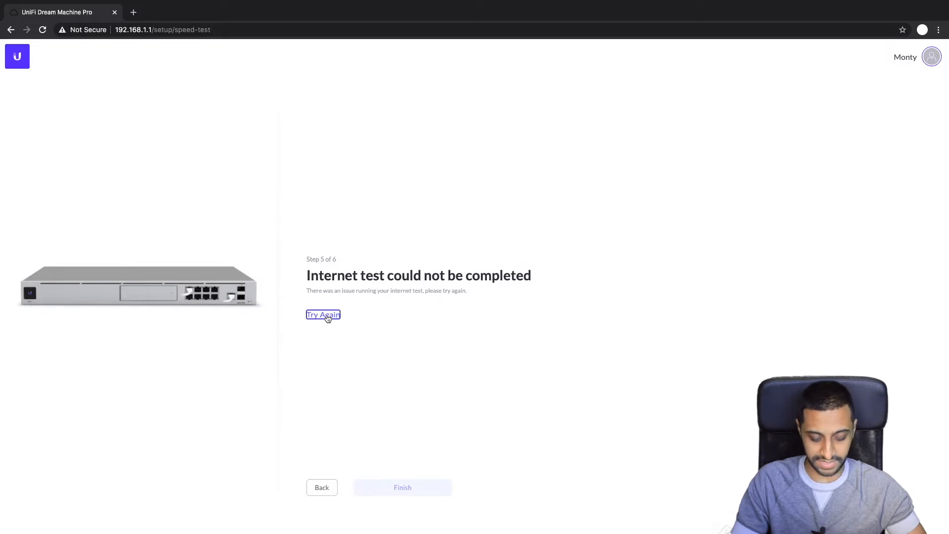
left_click(323, 315)
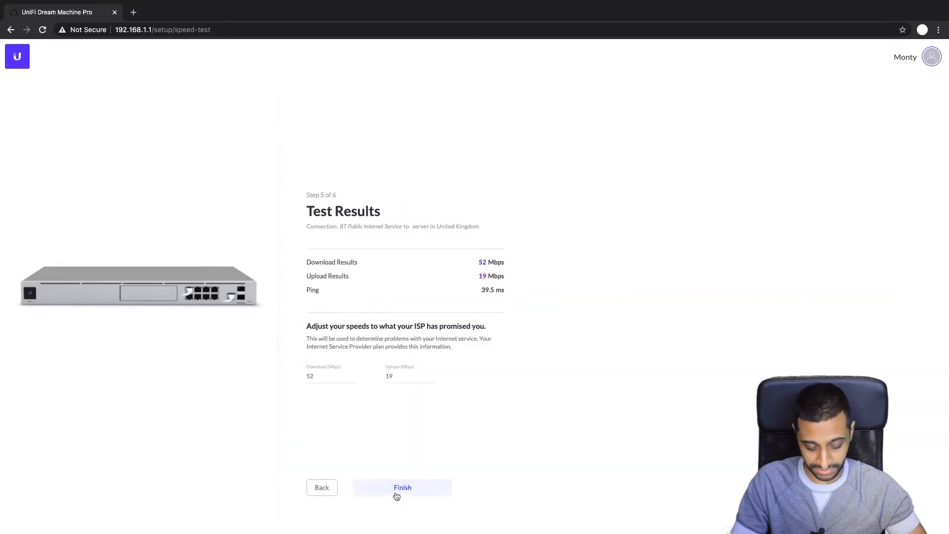
left_click(402, 487)
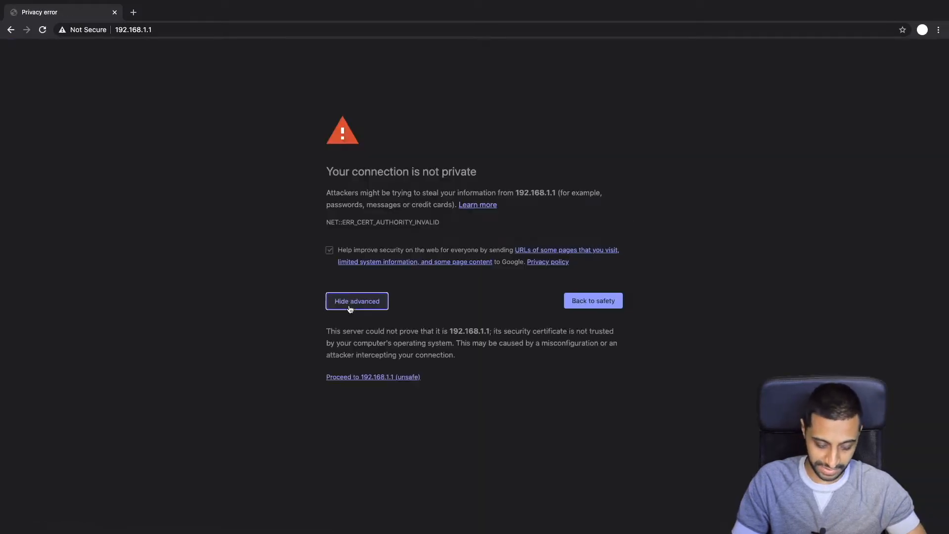
Bypass Chrome's privacy warning and proceed to 192.168.1.1 (unsafe)
left_click(373, 376)
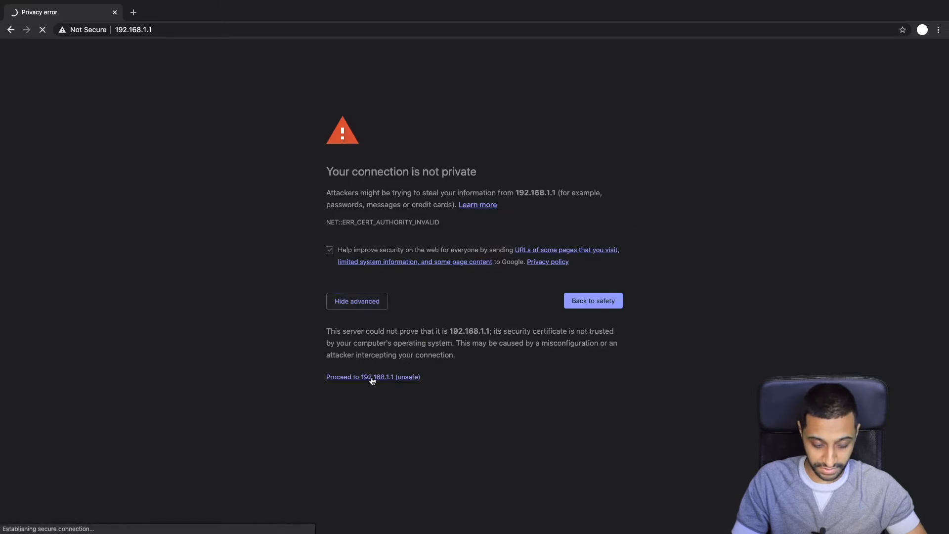
left_click(372, 376)
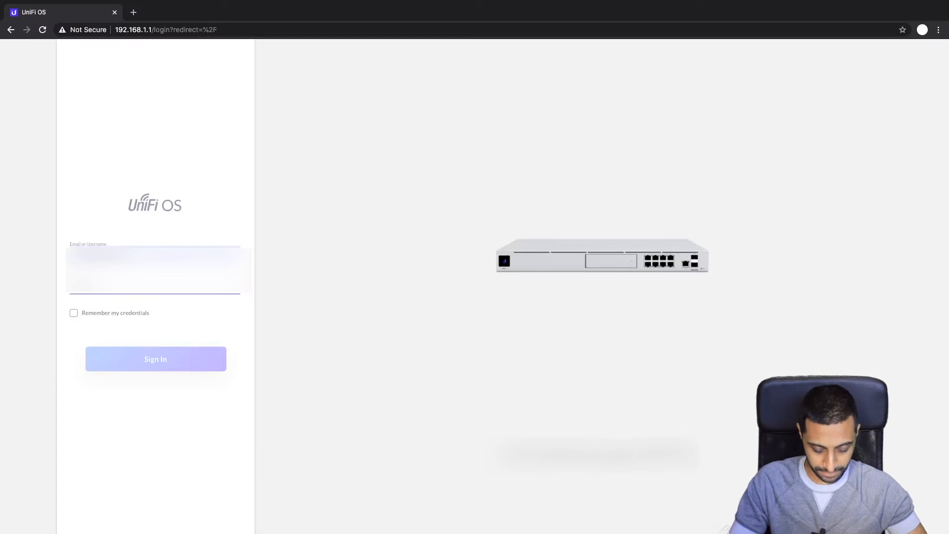
Sign in to UniFi OS and go to the Advanced device settings page
left_click(155, 359)
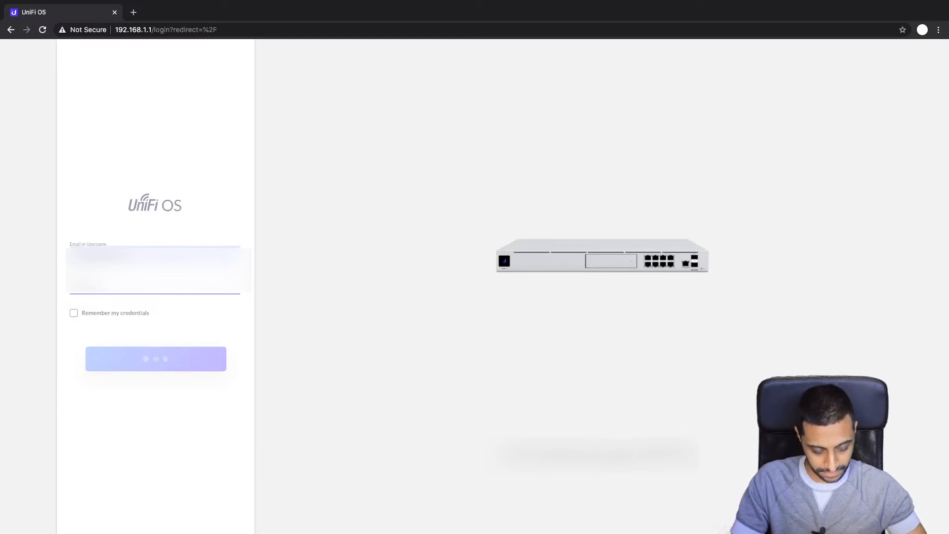
left_click(154, 358)
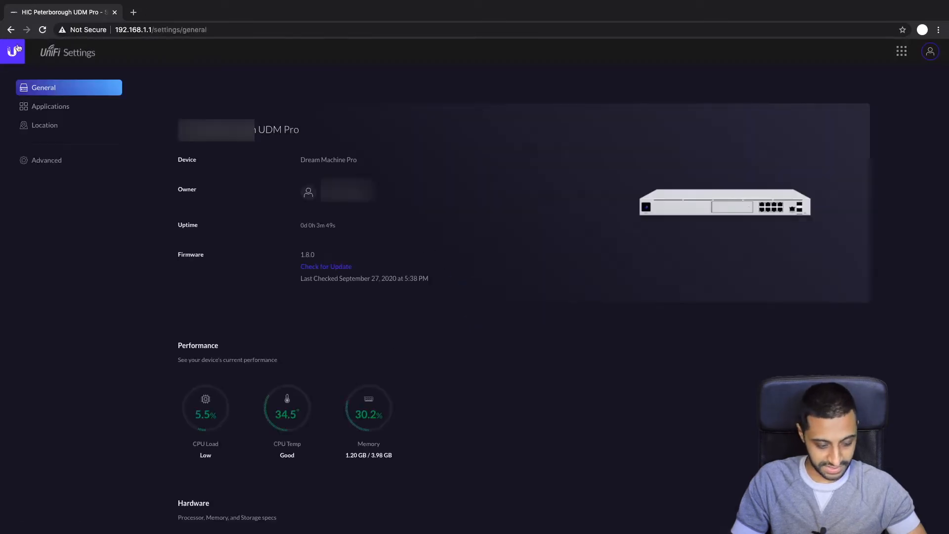
mouse_move(11, 29)
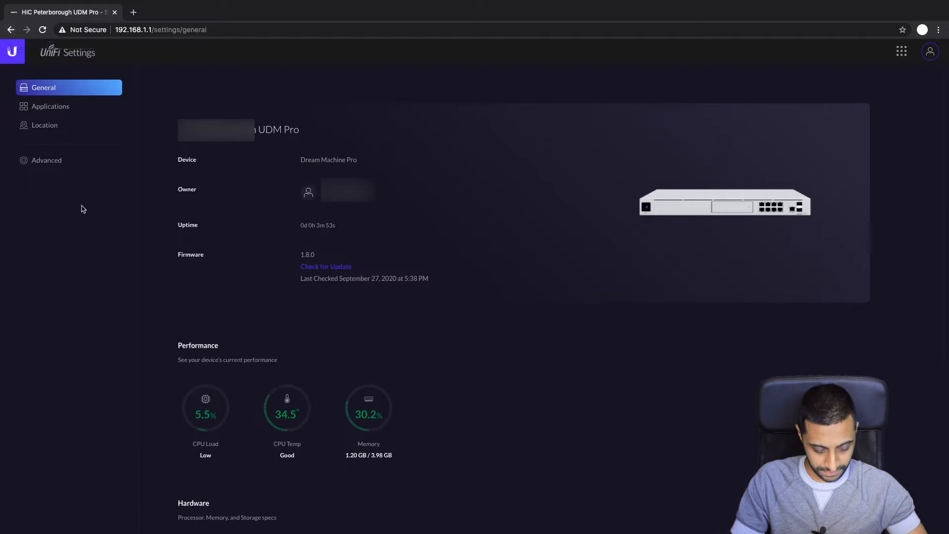
left_click(46, 159)
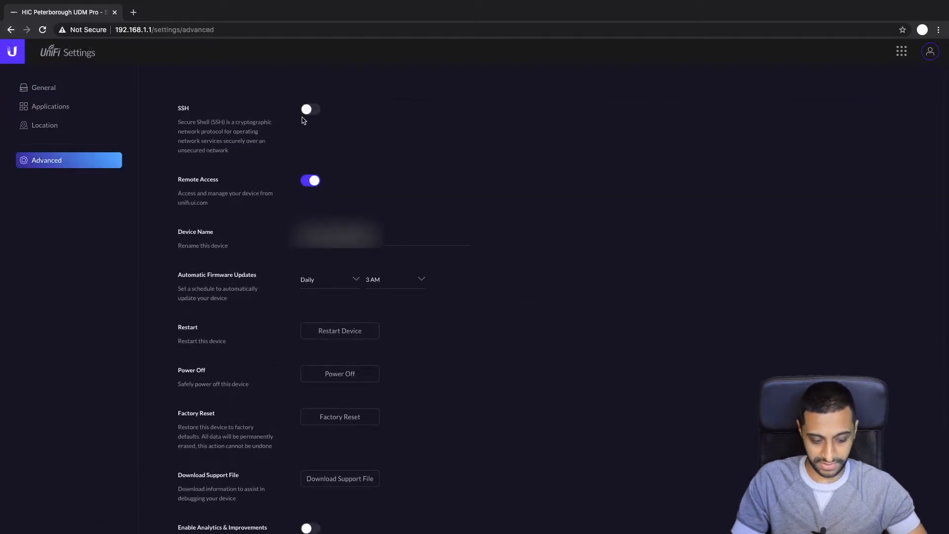
Switch SSH on and confirm a new password in the SSH Password dialog
left_click(310, 109)
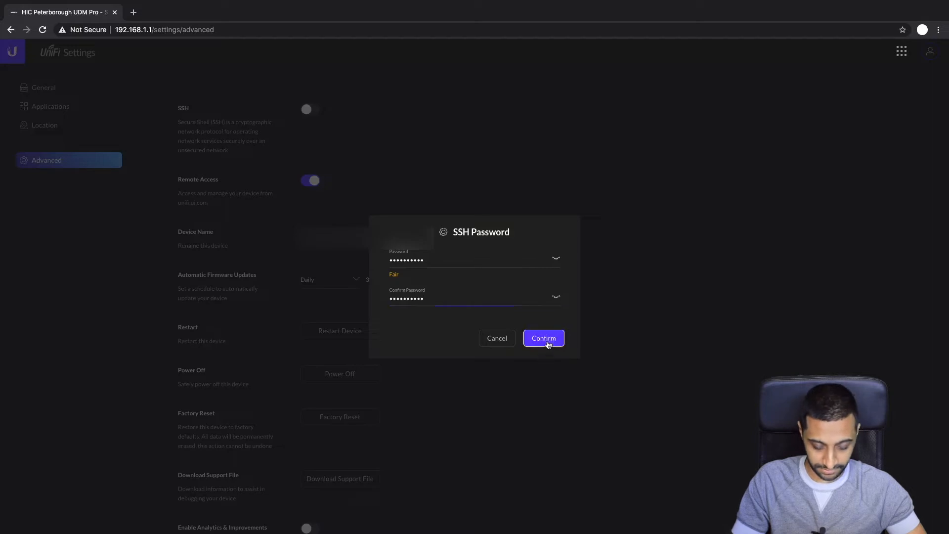
left_click(542, 337)
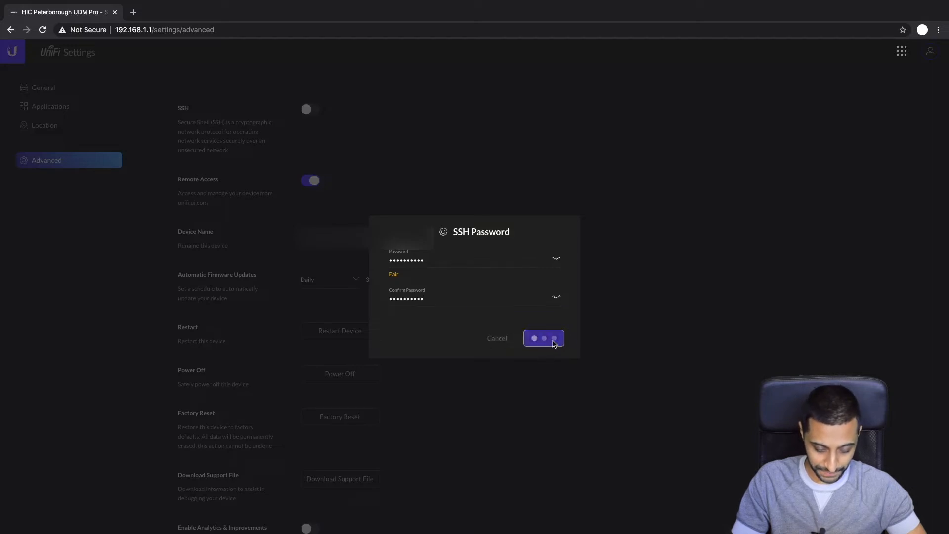
left_click(542, 338)
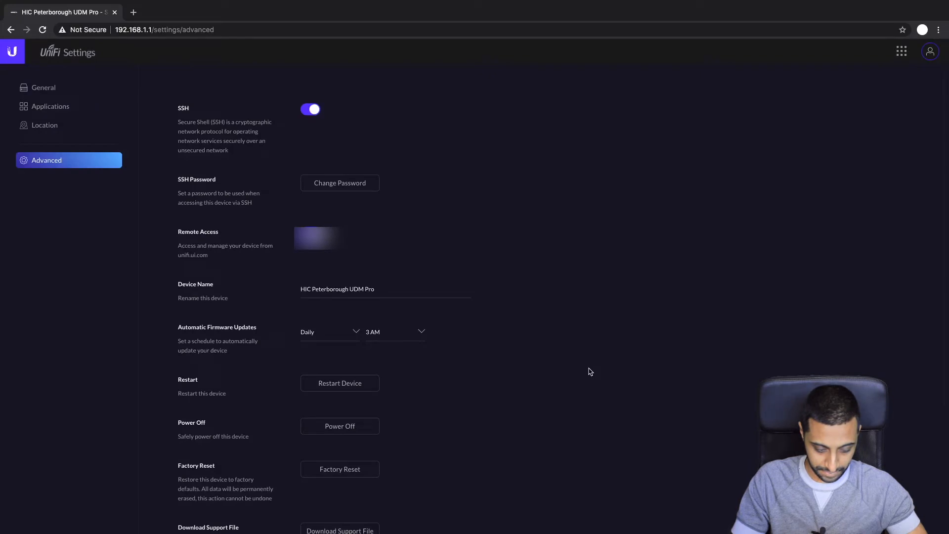
mouse_move(588, 370)
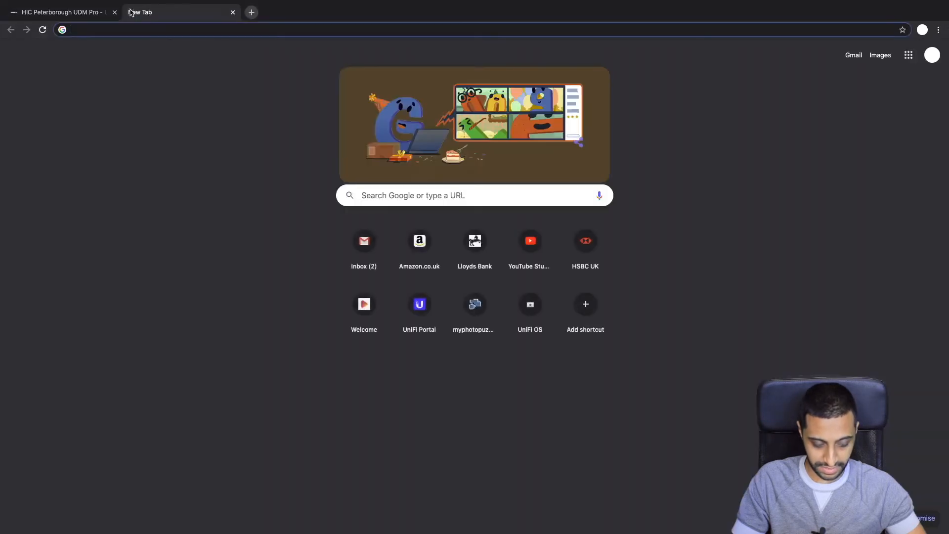
Go to unifi.ui.com and open the network.unifi.ui.com portal in a new tab
type("unifi.ui.com/dashboard")
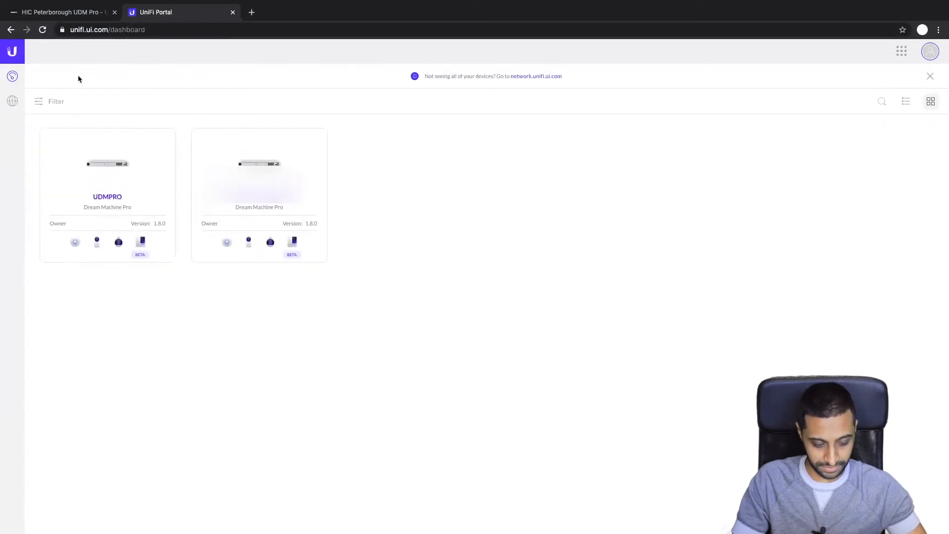
mouse_move(539, 75)
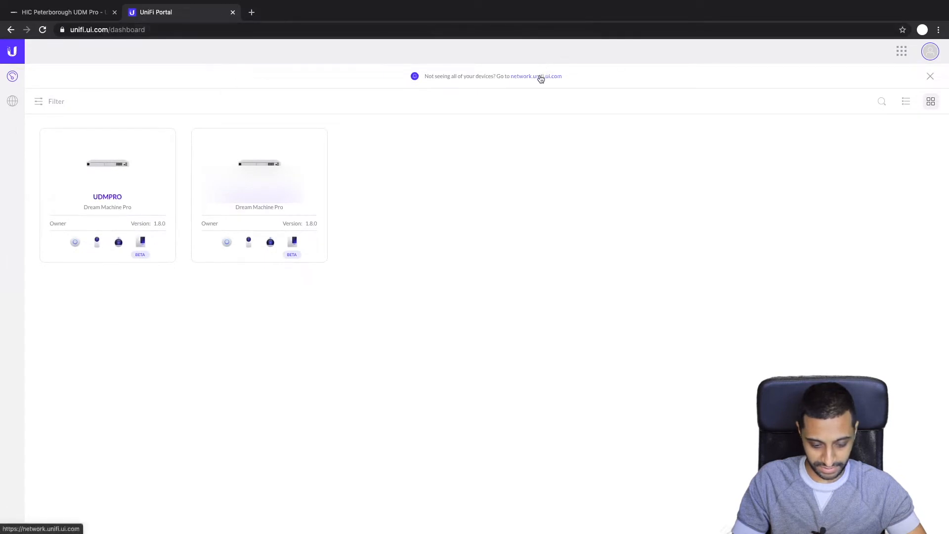
left_click(535, 76)
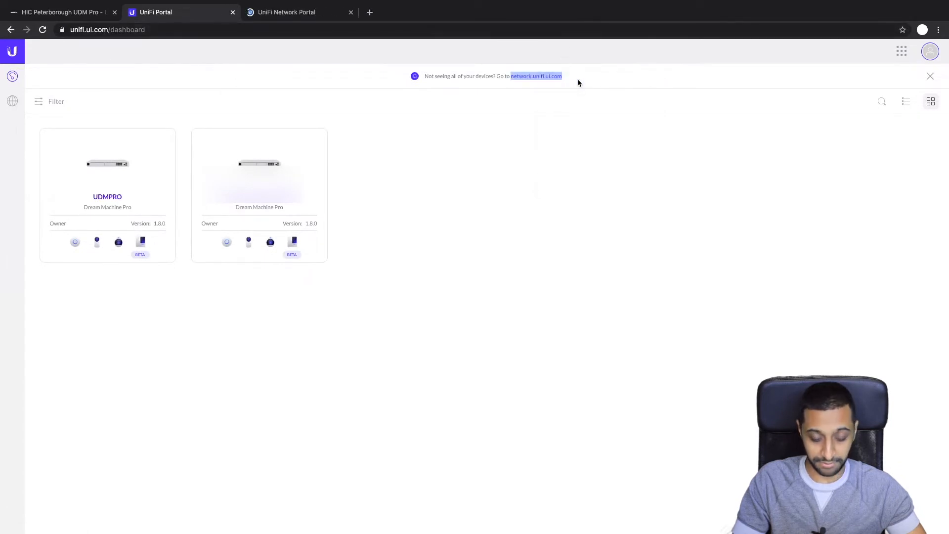
left_click(286, 11)
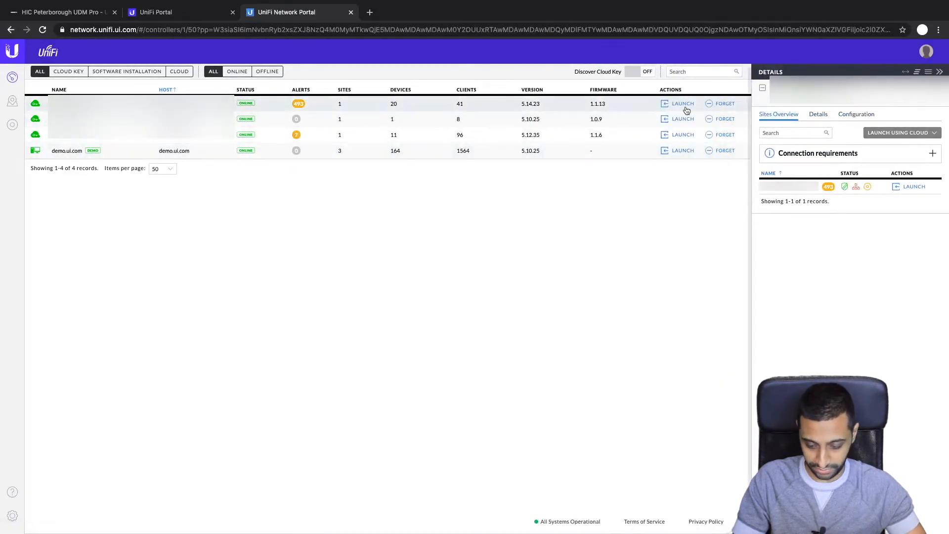
Launch the old 20-device controller and scroll to its Available Backup Files list
left_click(682, 102)
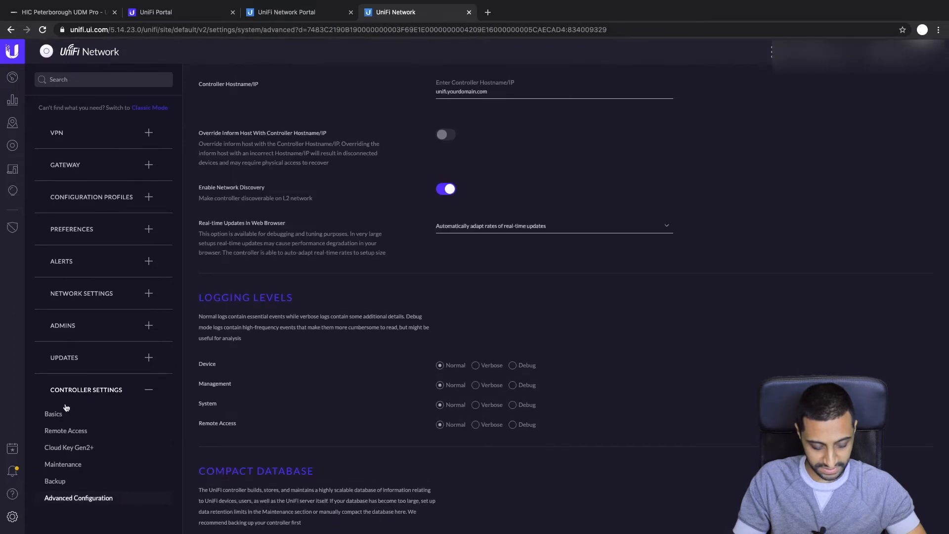
left_click(55, 480)
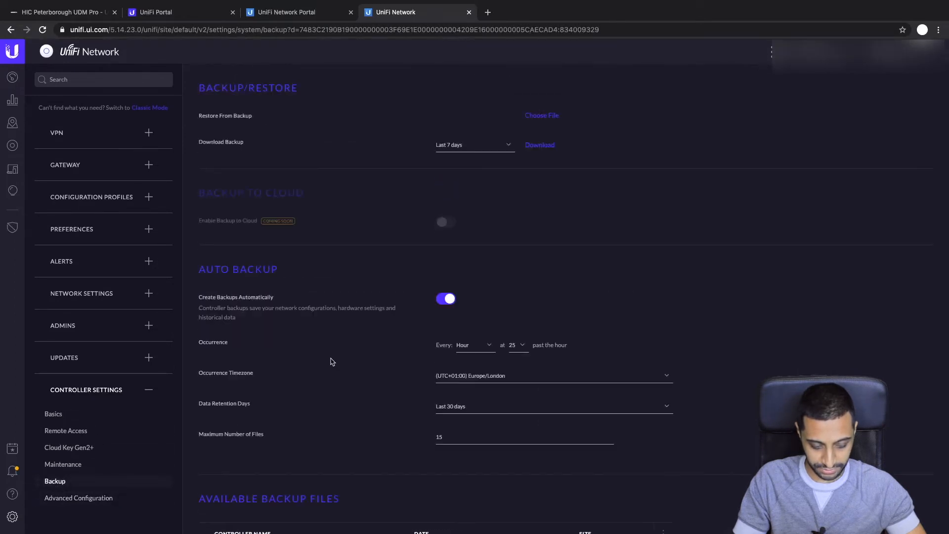
mouse_move(575, 273)
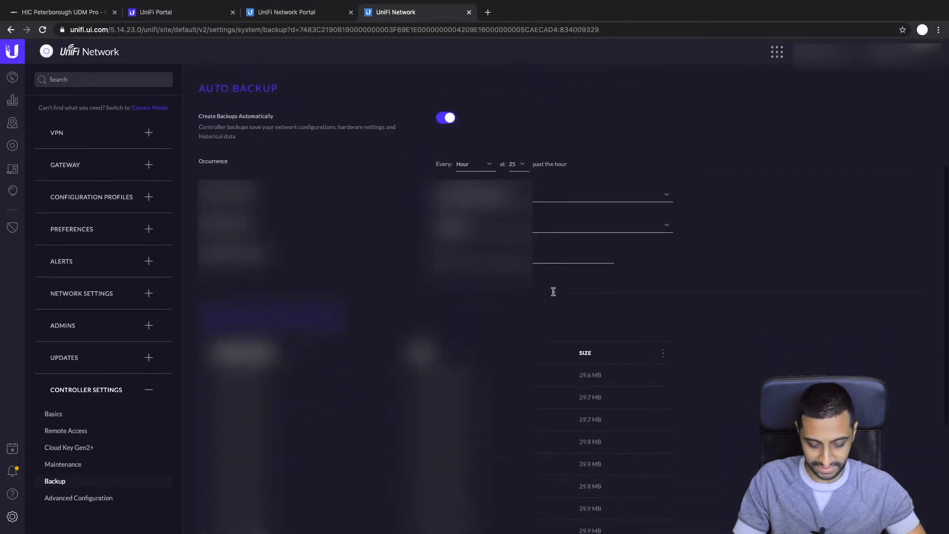
scroll("down", 3)
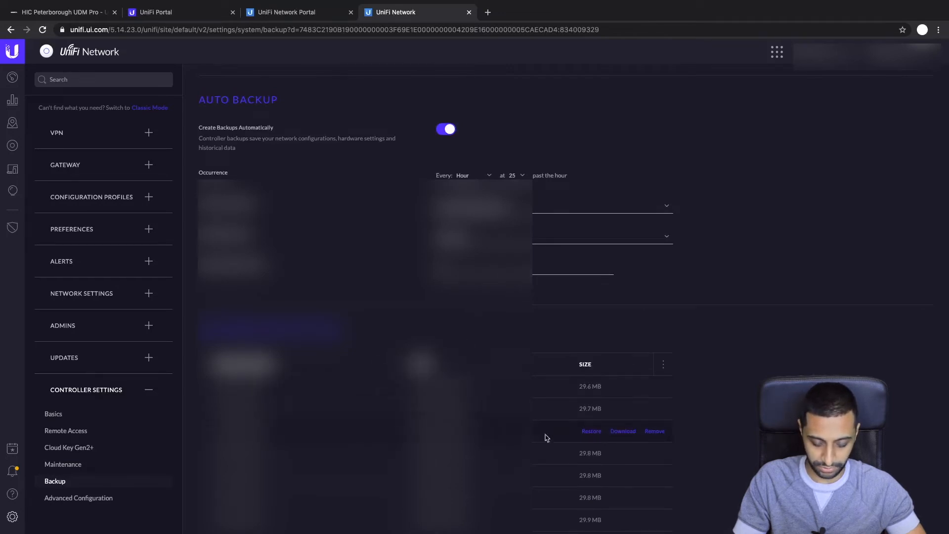
scroll("down", 3)
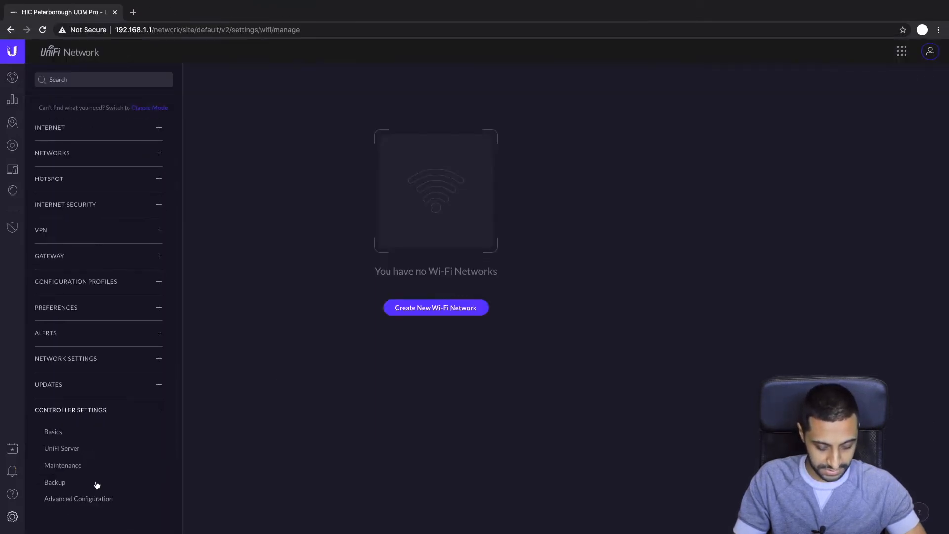
mouse_move(62, 465)
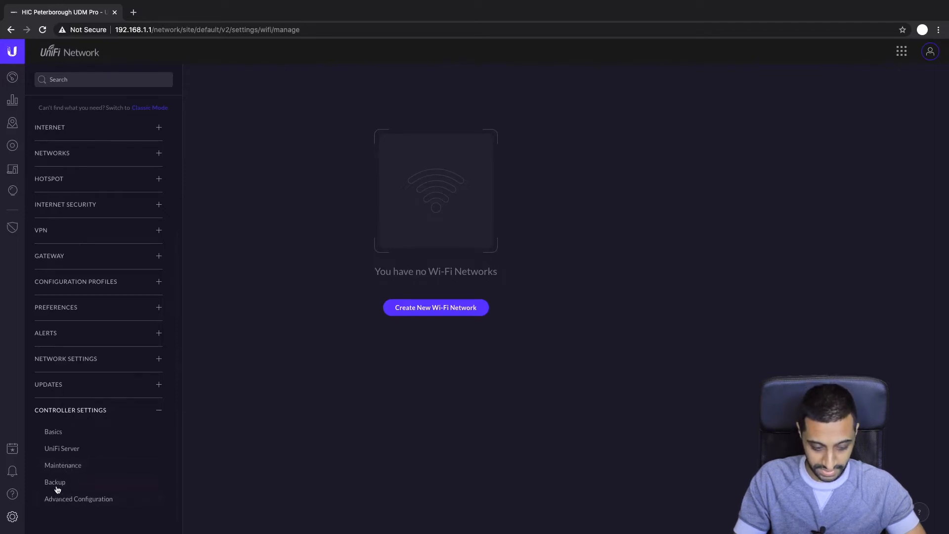
Select the 5.14.23-20200927-1748.unf backup file in Backup settings for restoring
left_click(54, 482)
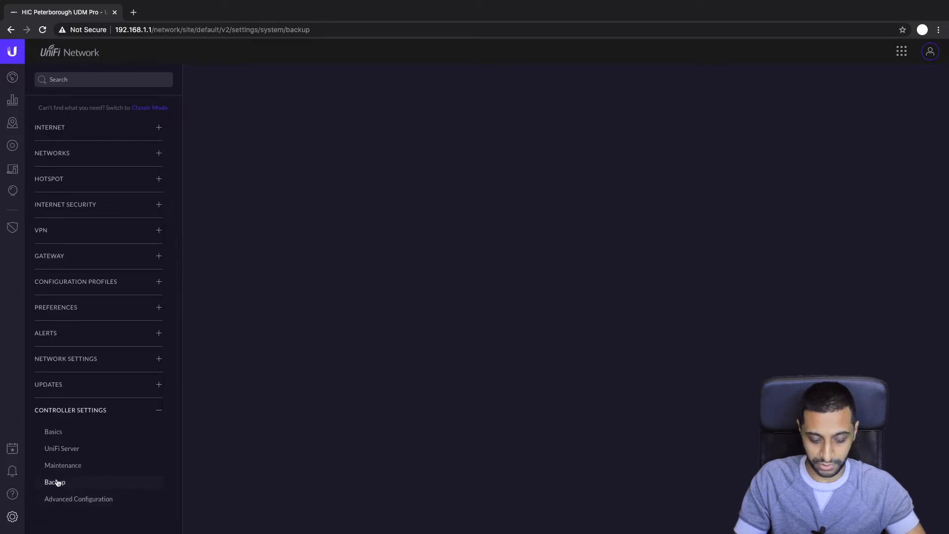
left_click(54, 482)
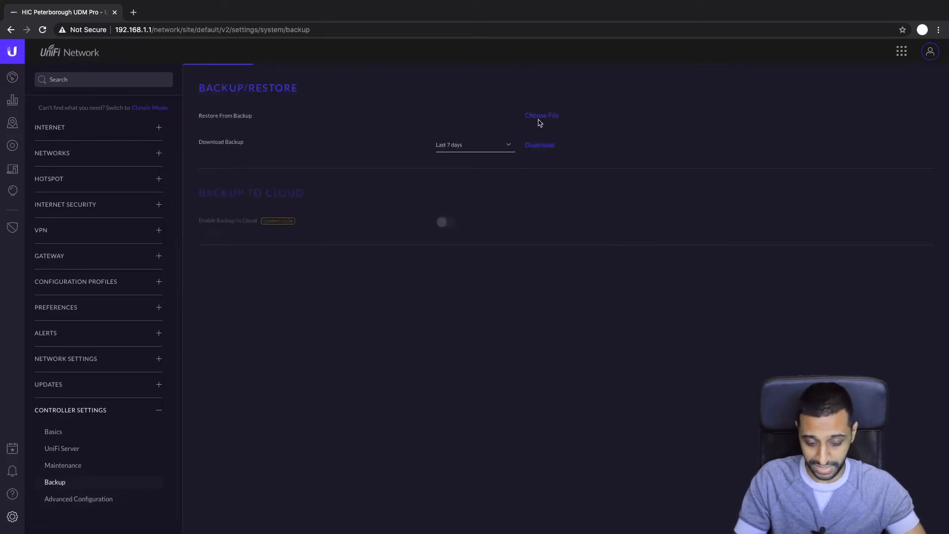
left_click(541, 115)
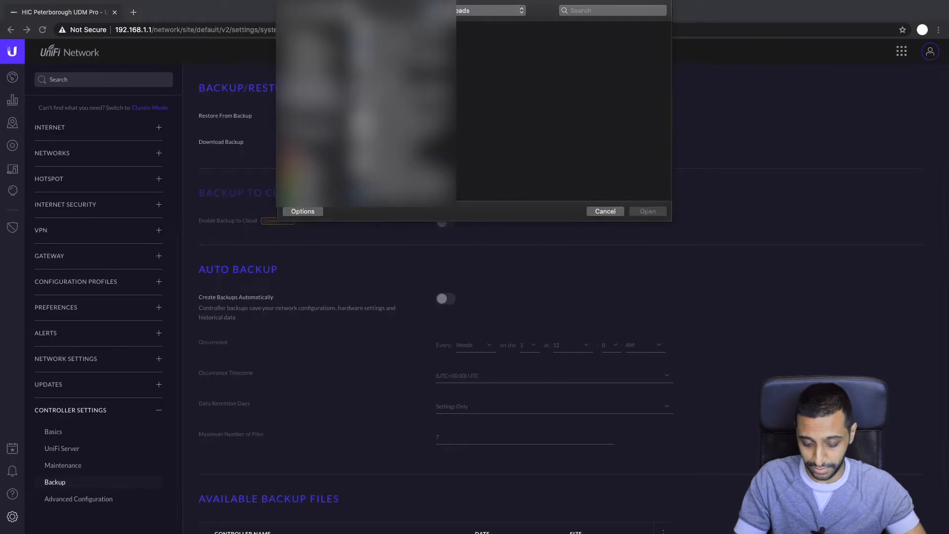
left_click(387, 35)
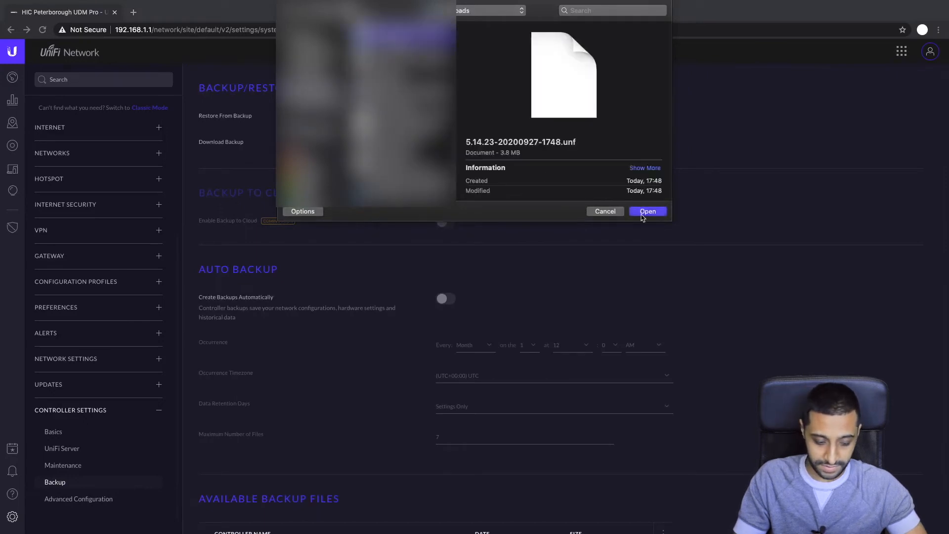
left_click(646, 211)
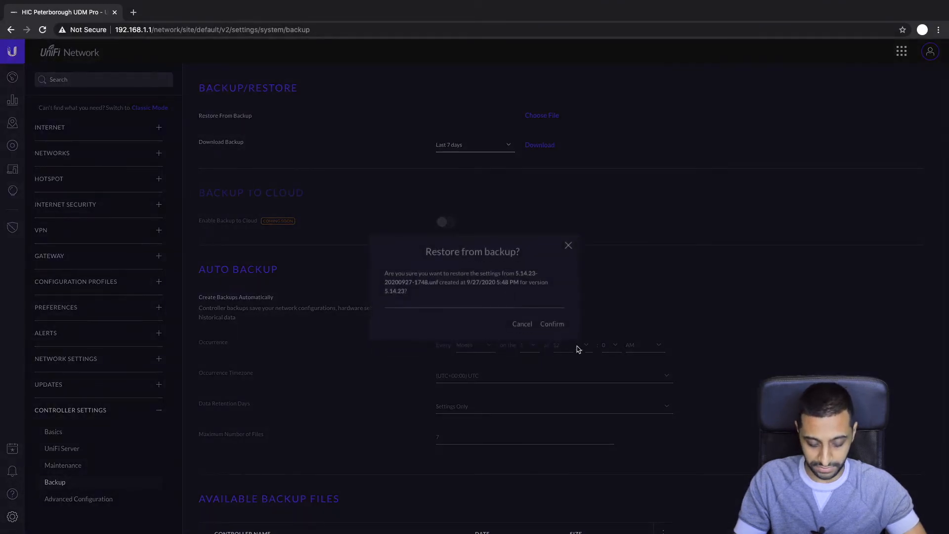
left_click(550, 323)
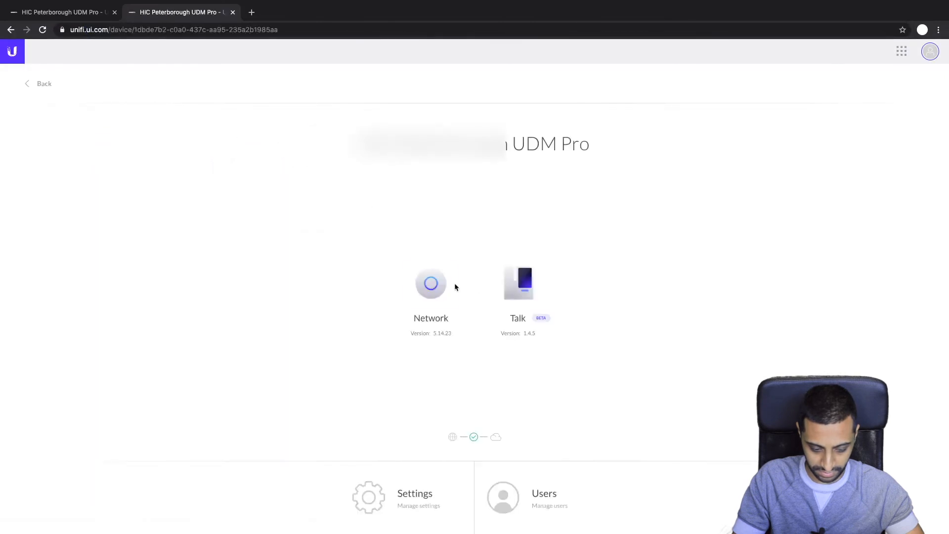
Show the Devices list with 20 devices, only the Dream Machine Pro connected
left_click(431, 283)
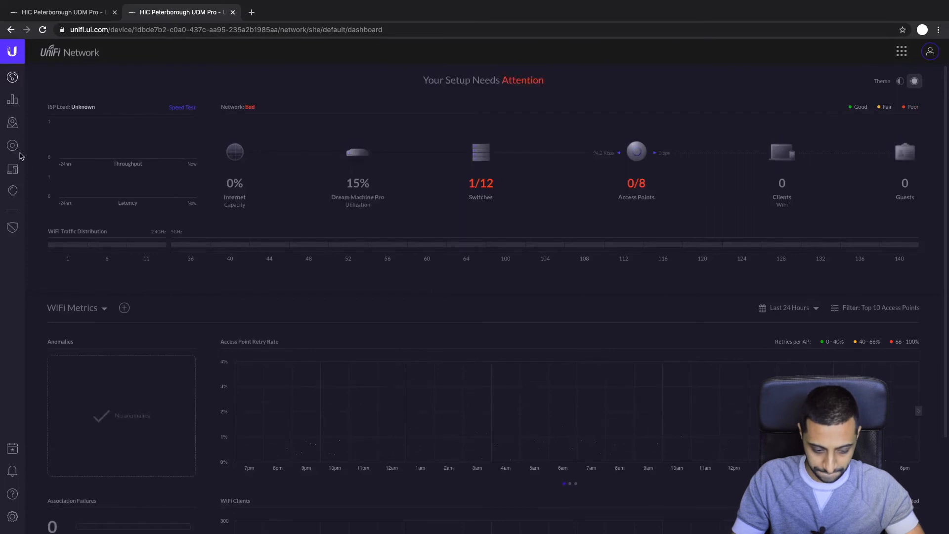
mouse_move(12, 145)
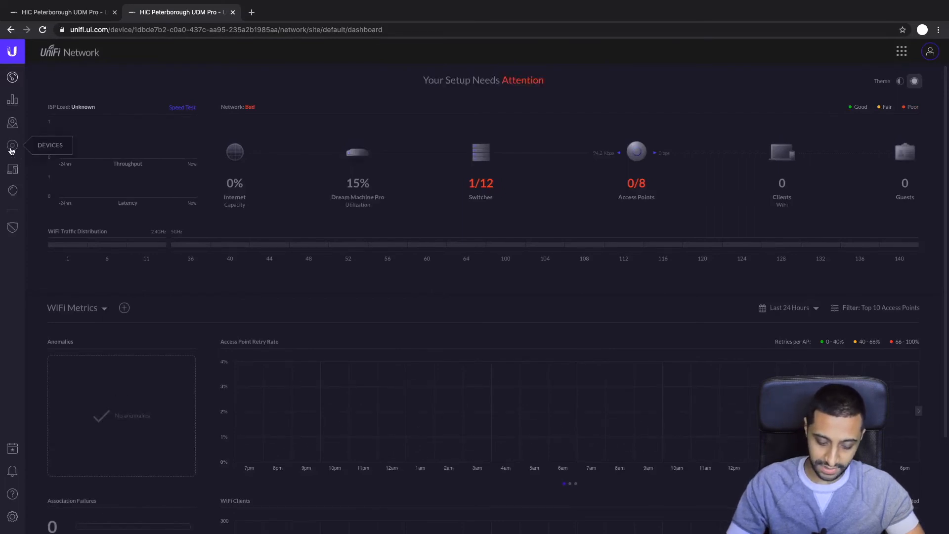
left_click(12, 145)
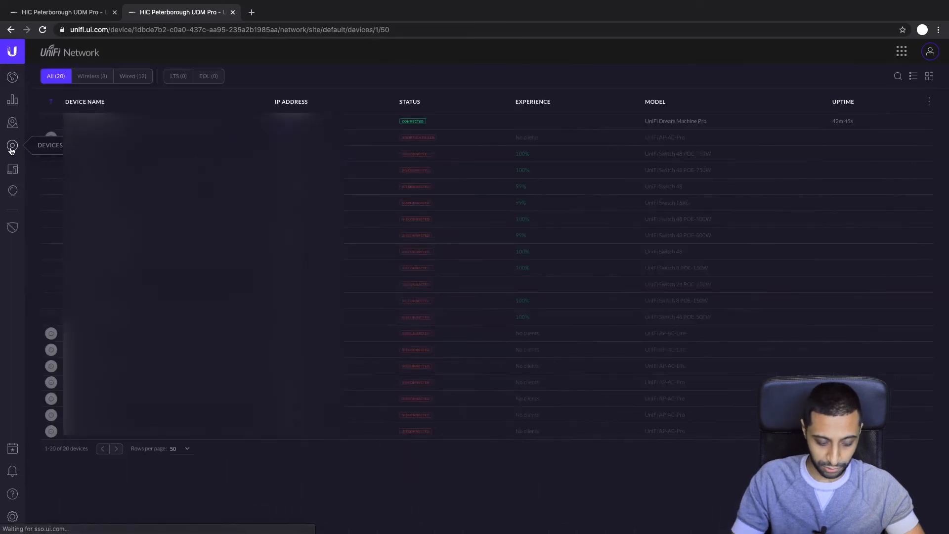